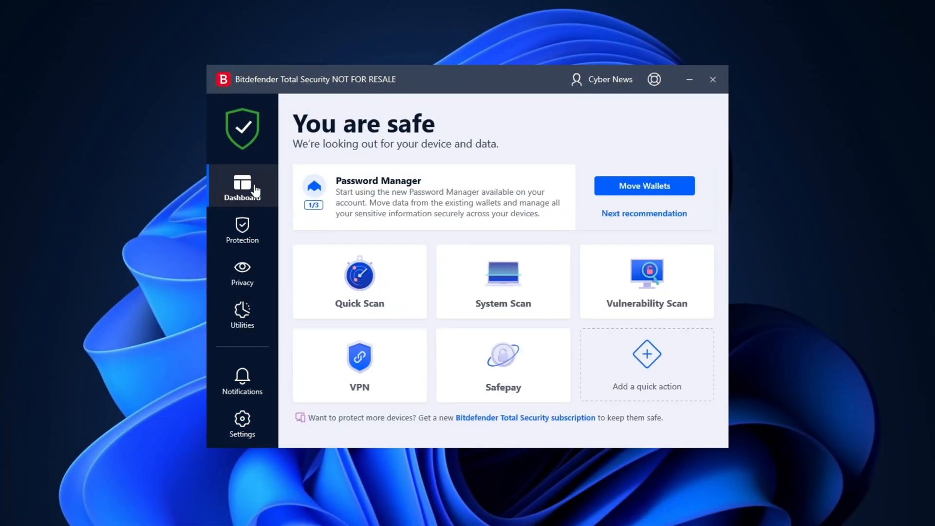
mouse_move(243, 228)
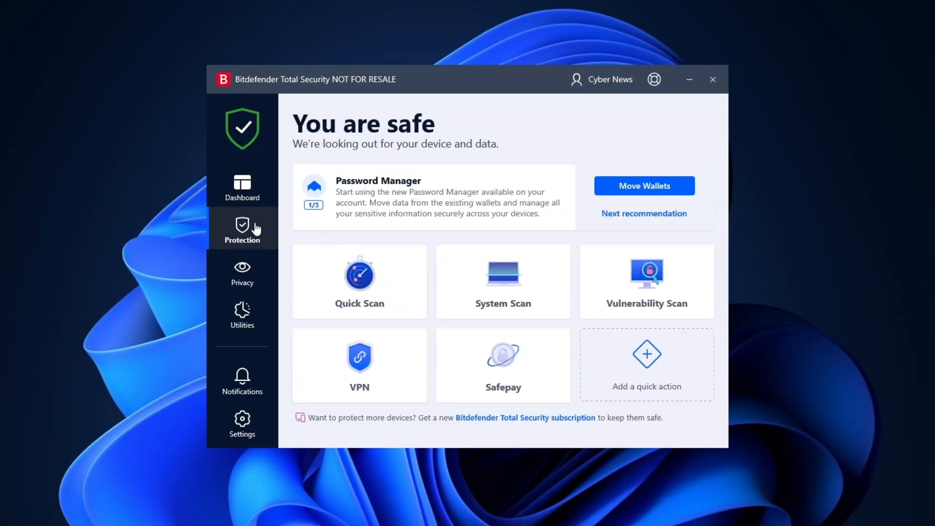
Step: Show the Protection overview and reach the Antivirus advanced settings with Bitdefender Shield on
left_click(243, 228)
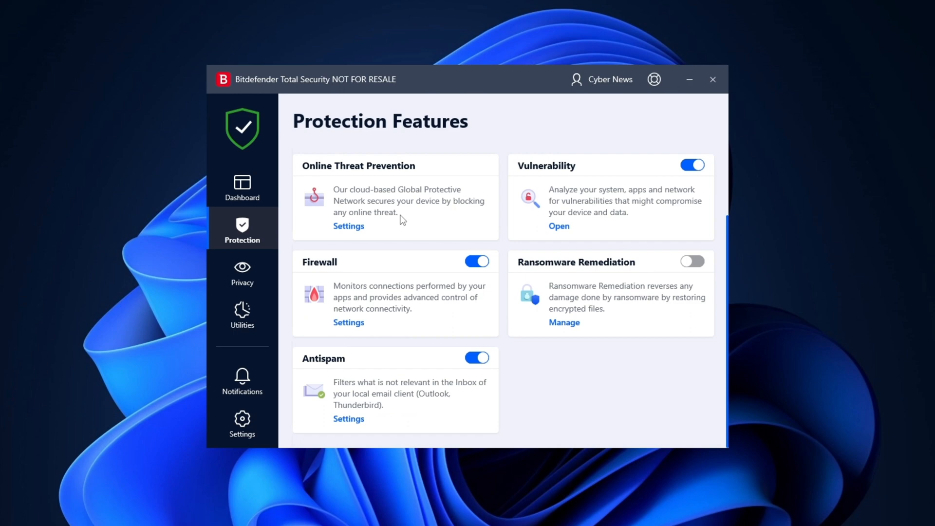
scroll("up", 3)
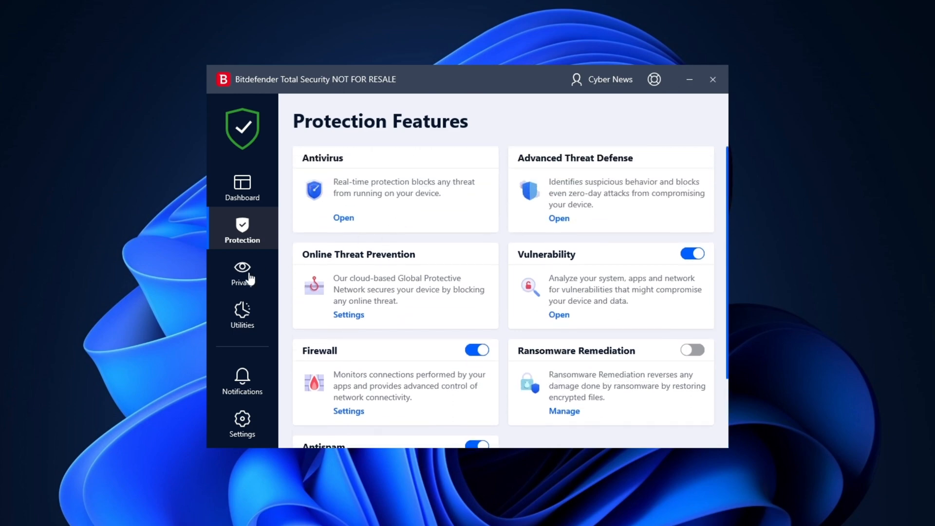
left_click(243, 272)
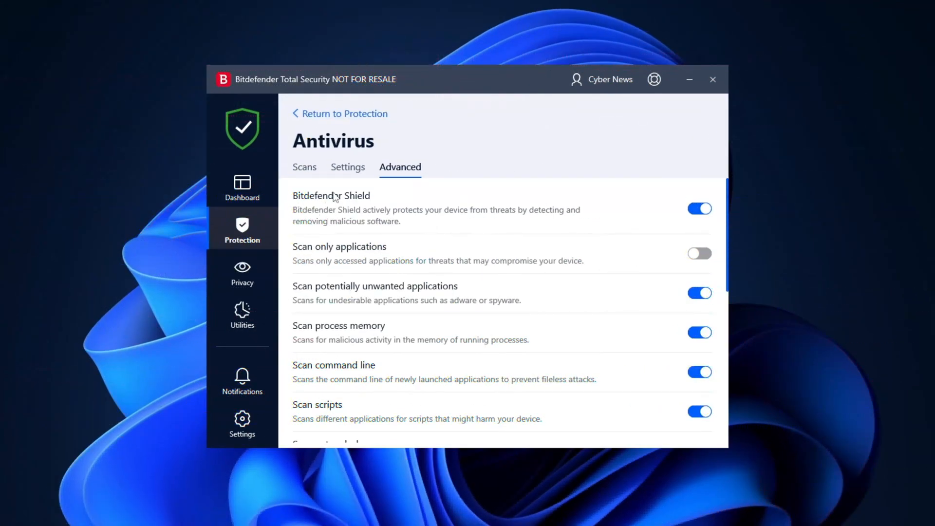
mouse_move(483, 227)
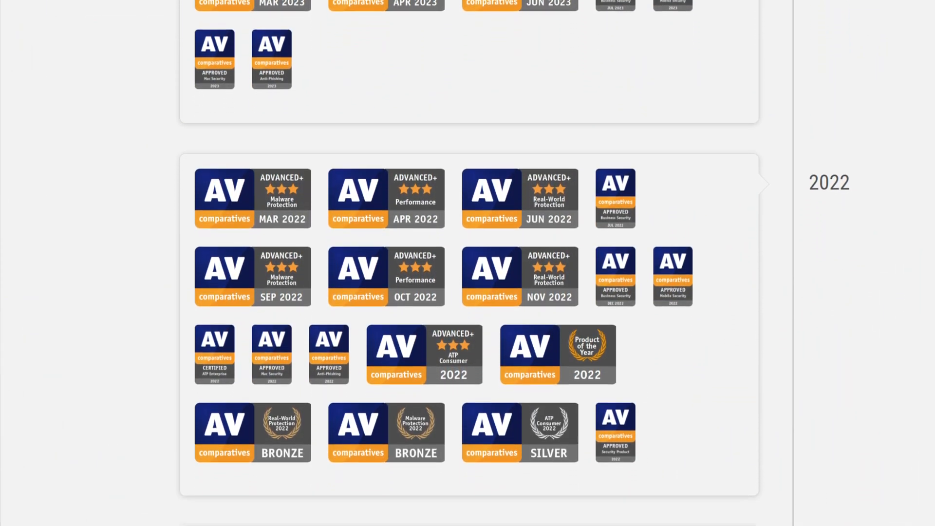
Step: Scroll the AV-Comparatives awards page down to Bitdefender's 2022 ADVANCED+ and Product of the Year awards
scroll("down", 3)
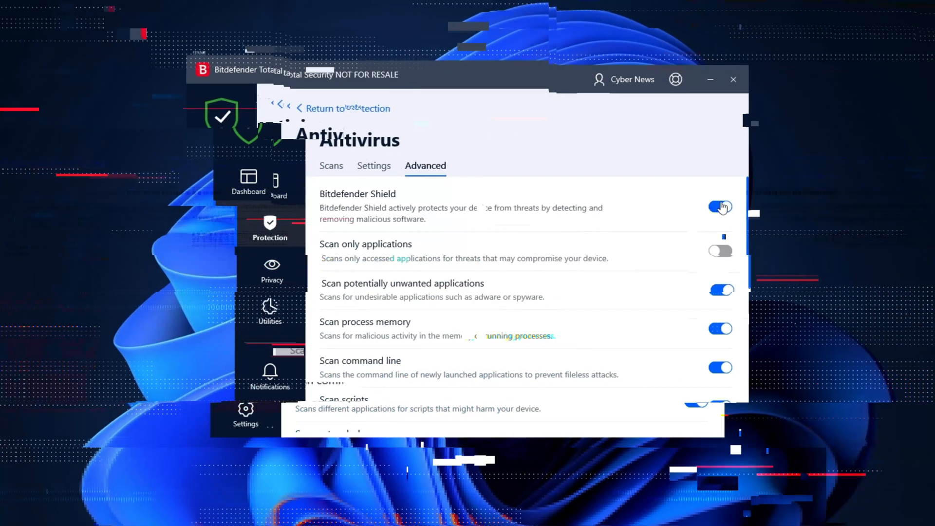
Step: Switch off Bitdefender Shield, approve the UAC prompt, and start a full System Scan from the dashboard
left_click(719, 208)
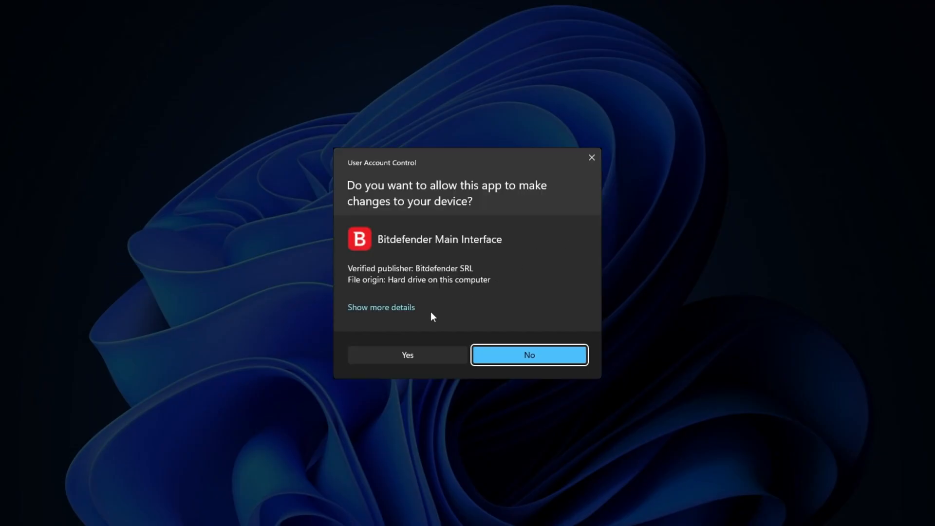
left_click(407, 355)
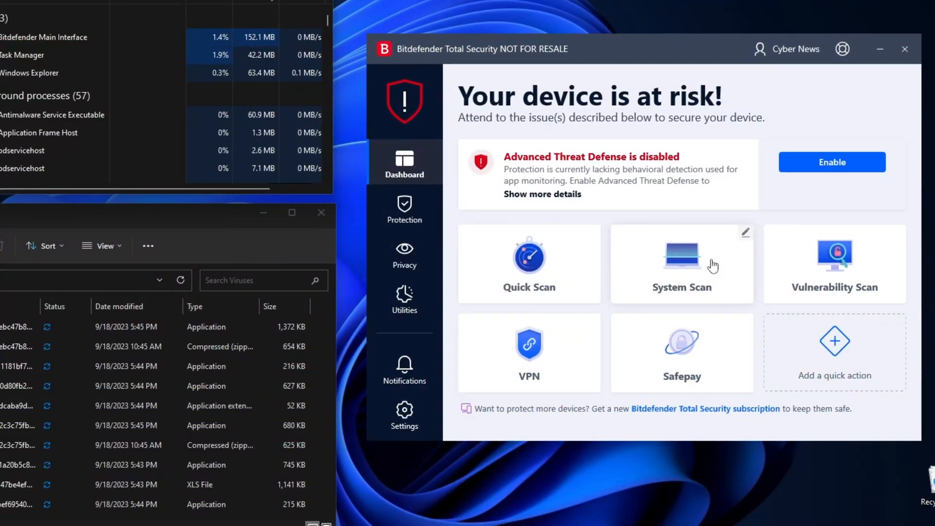
left_click(681, 263)
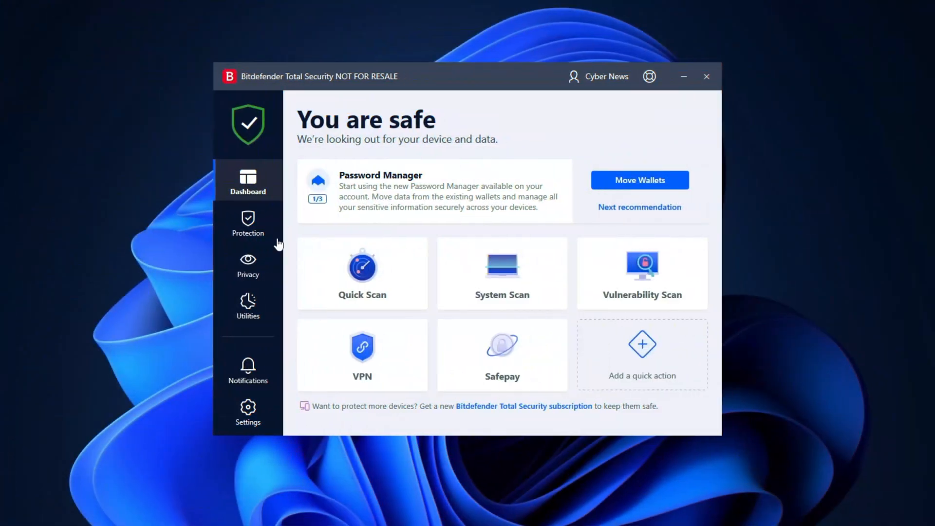
Step: Show the Utilities page and run the OneClick Optimizer cleanup
left_click(248, 306)
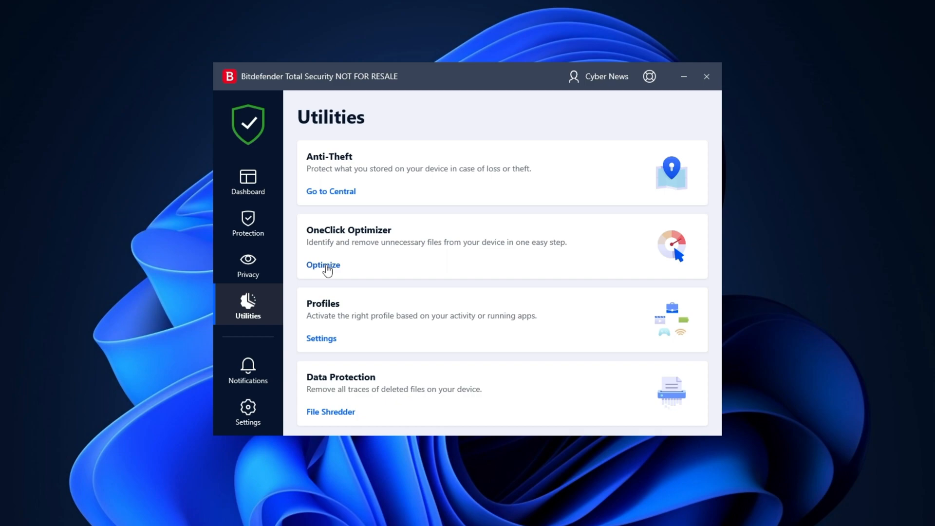
left_click(323, 265)
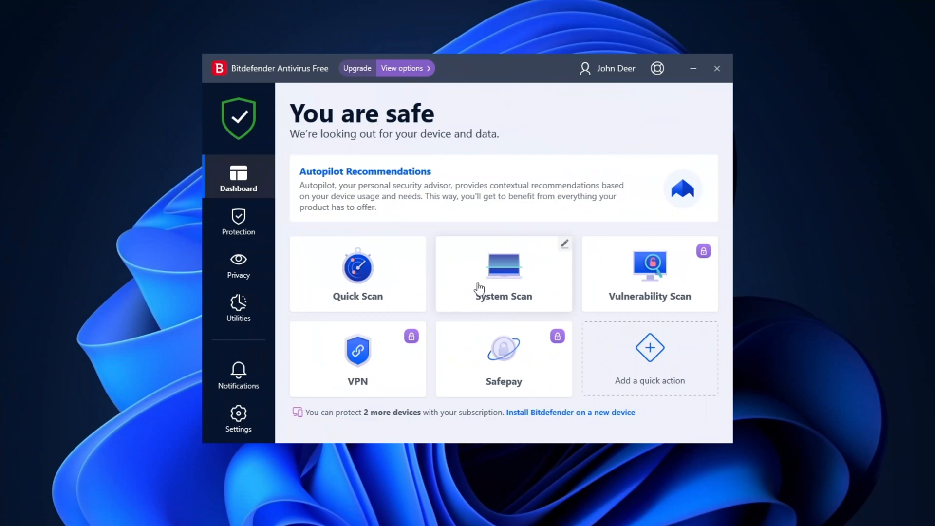
Step: Start a full System Scan from the Bitdefender Antivirus Free dashboard
left_click(504, 272)
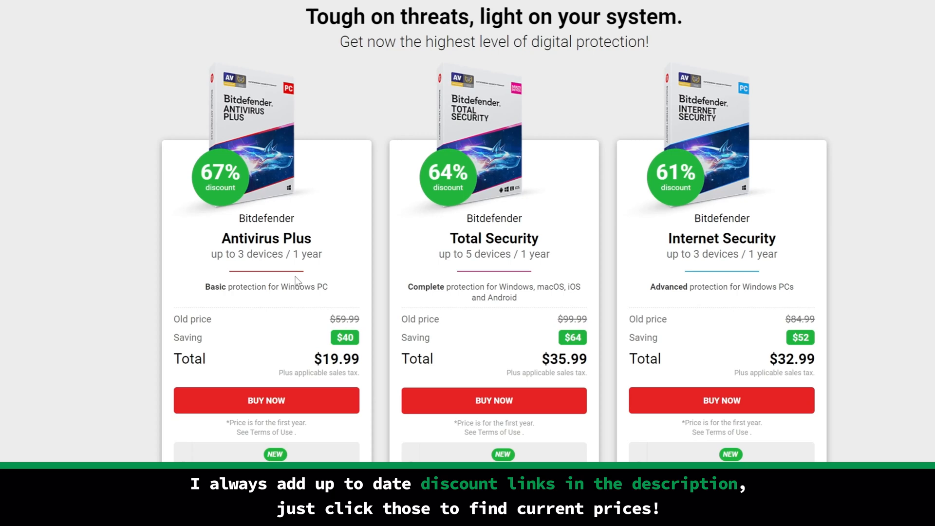
Step: Scroll to the discounted Antivirus Plus, Total Security and Internet Security pricing cards
scroll("down", 3)
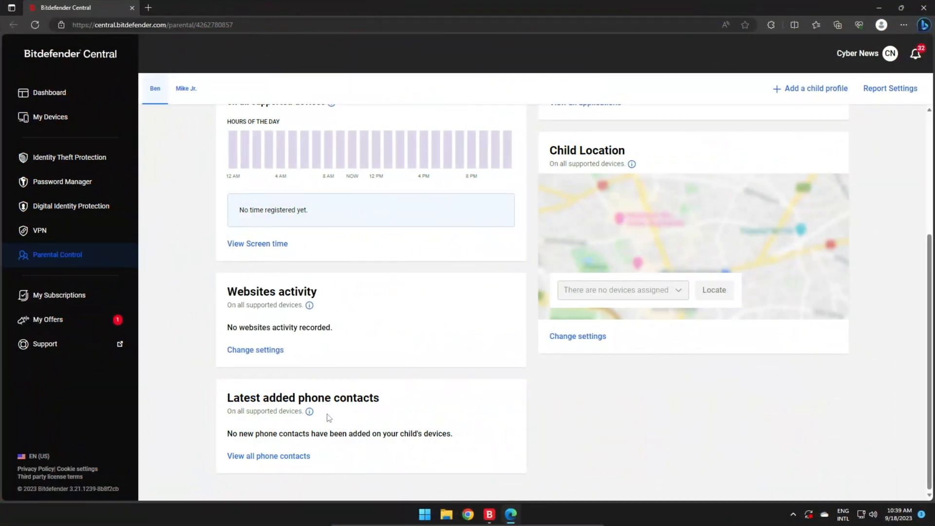
Step: Show a child's Parental Control page with screen time, websites activity and location cards
left_click(185, 89)
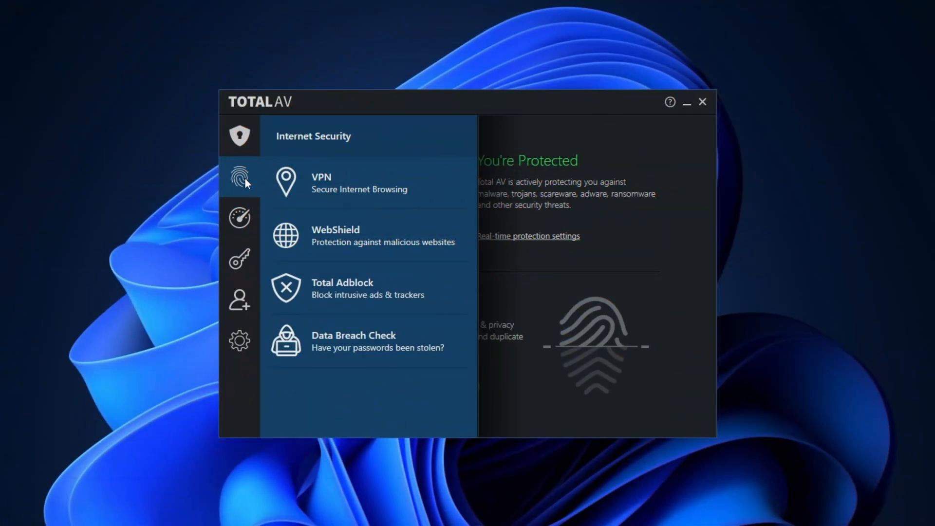
Step: Show the system tune-up tools and browse the list of VPN locations
left_click(239, 216)
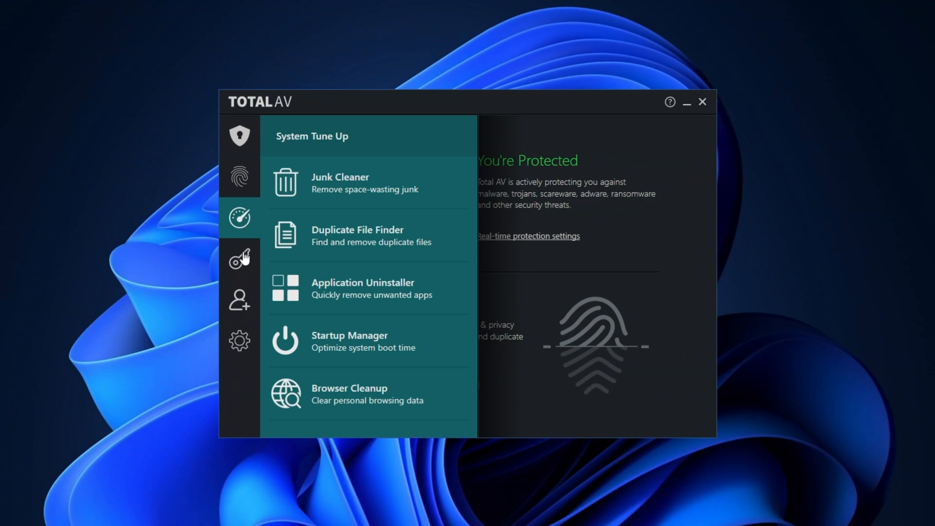
left_click(239, 258)
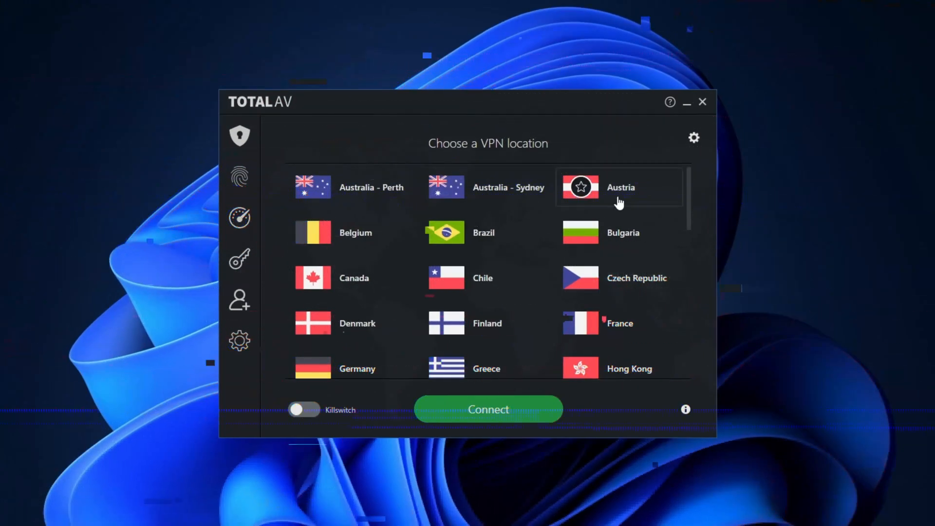
scroll("down", 3)
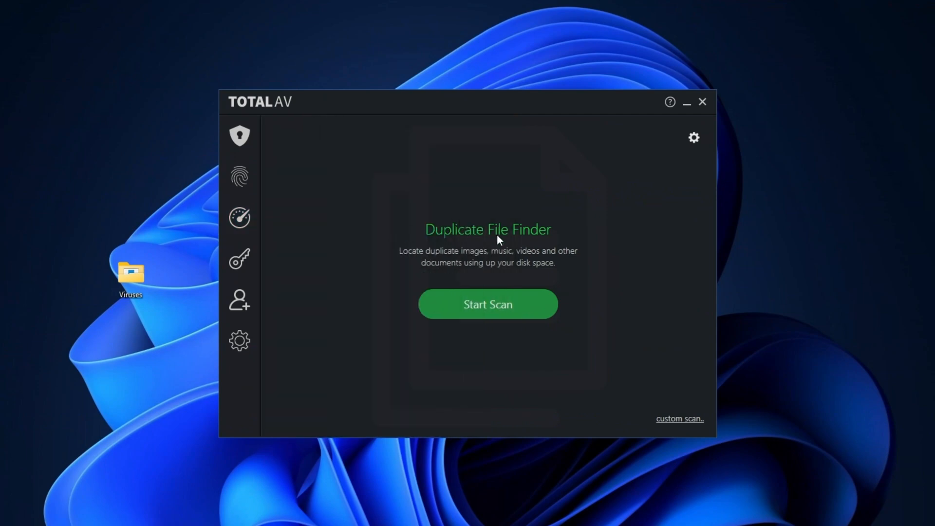
left_click(487, 304)
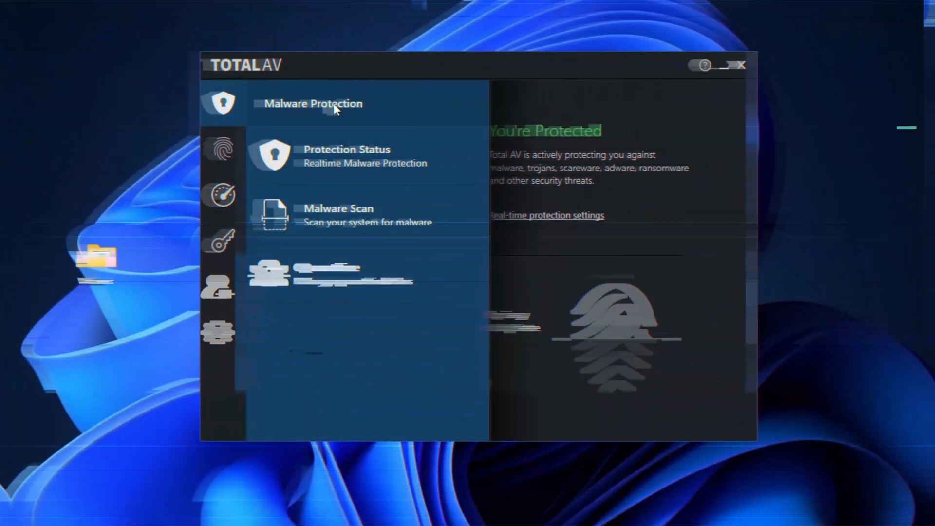
Step: Review the Internet Security panel (VPN, WebShield, Total Adblock, Data Breach Check) and return to the overview
left_click(214, 148)
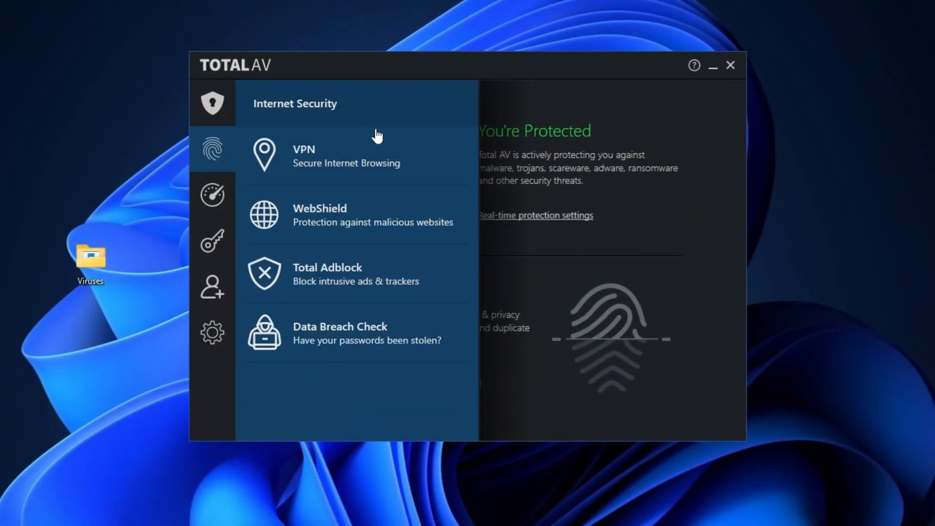
left_click(212, 241)
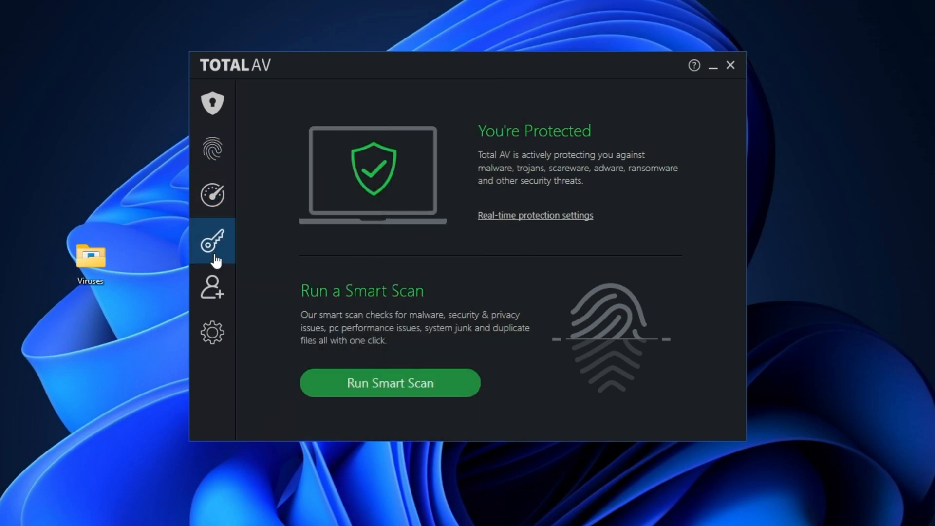
left_click(212, 195)
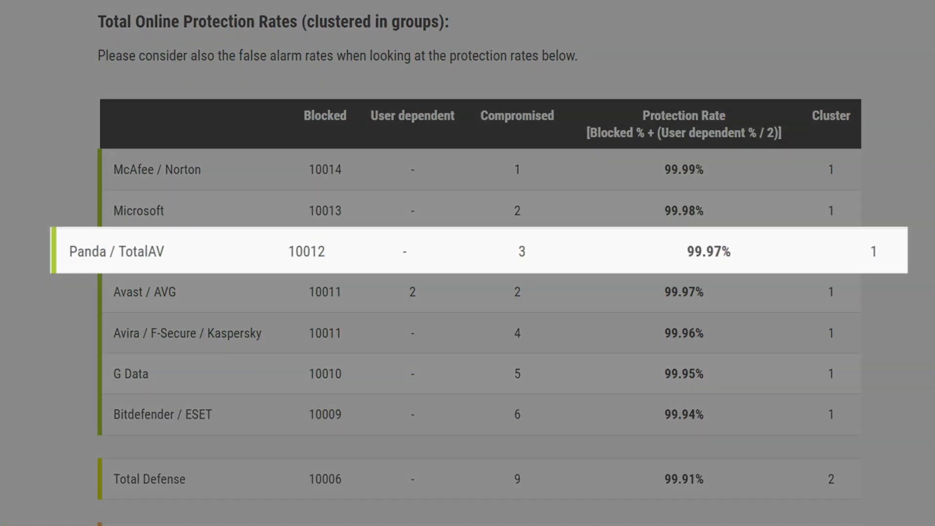
Step: Scroll to the Total Online Protection Rates table showing Panda / TotalAV at 99.97%
scroll("down", 3)
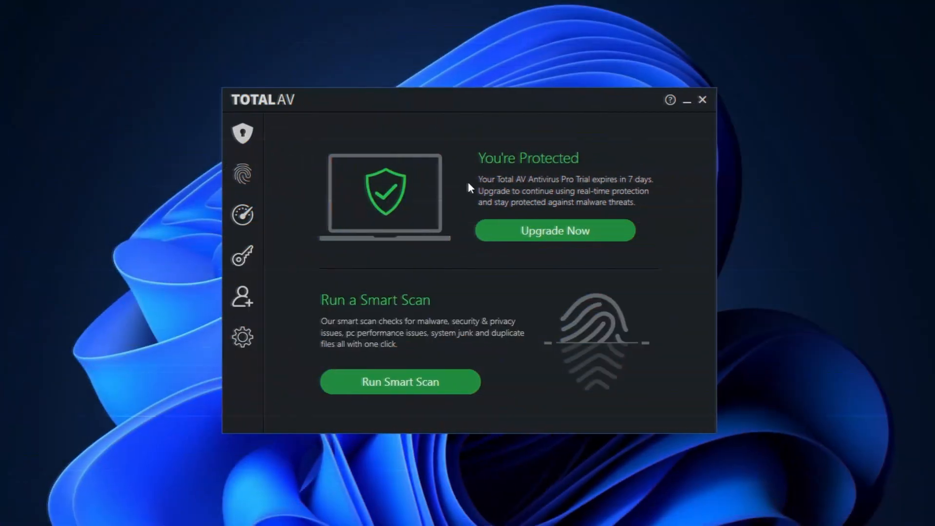
Step: Glance at System Tune Up, then reach the upgrade page comparing Antivirus Pro, Internet Security and Total Security
left_click(243, 215)
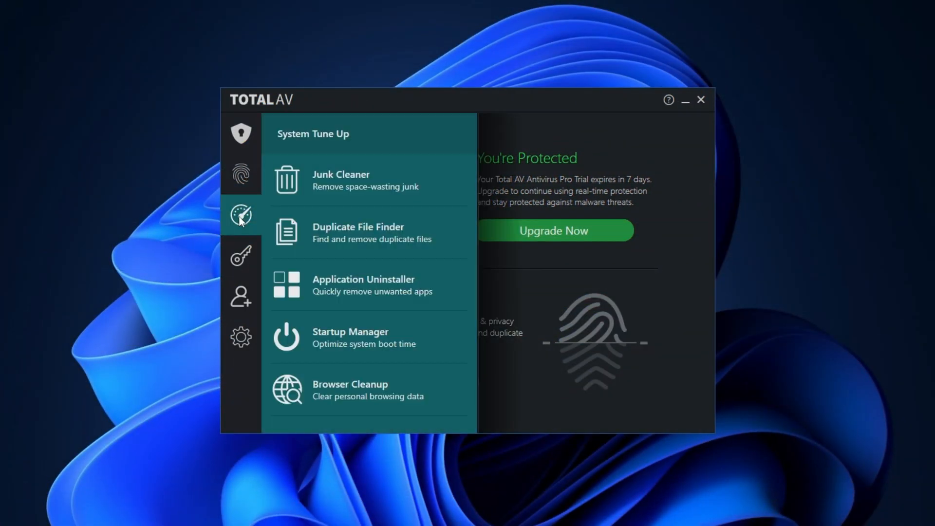
left_click(240, 134)
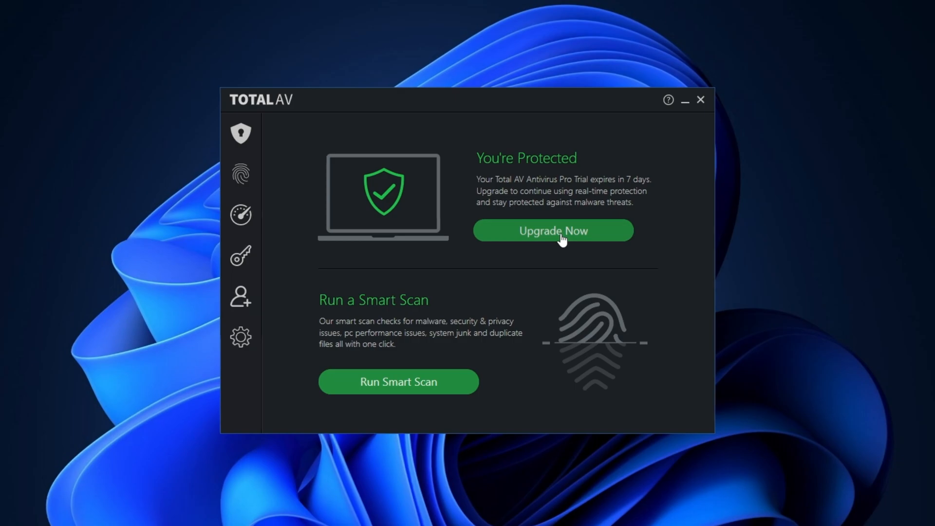
left_click(551, 230)
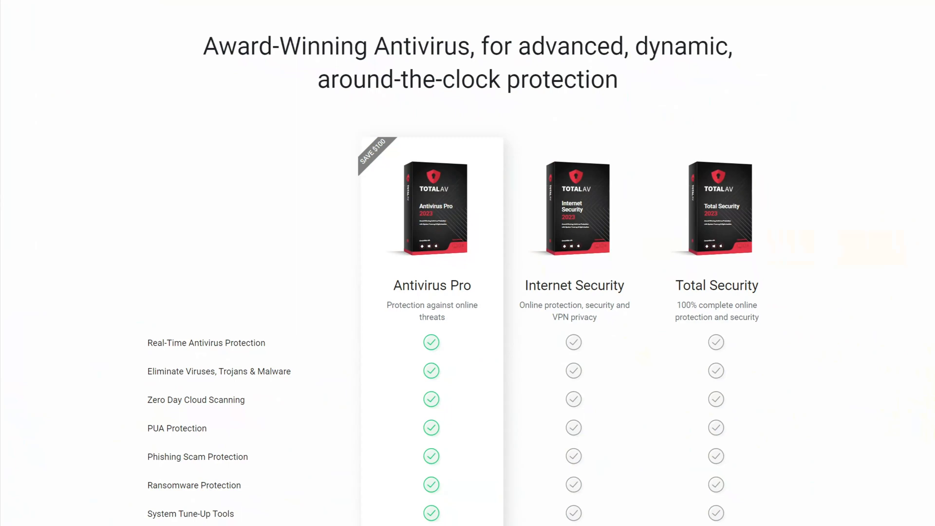
Step: Scroll the Total AV pricing table to the prices: $19, $39 and $49 plans
scroll("down", 3)
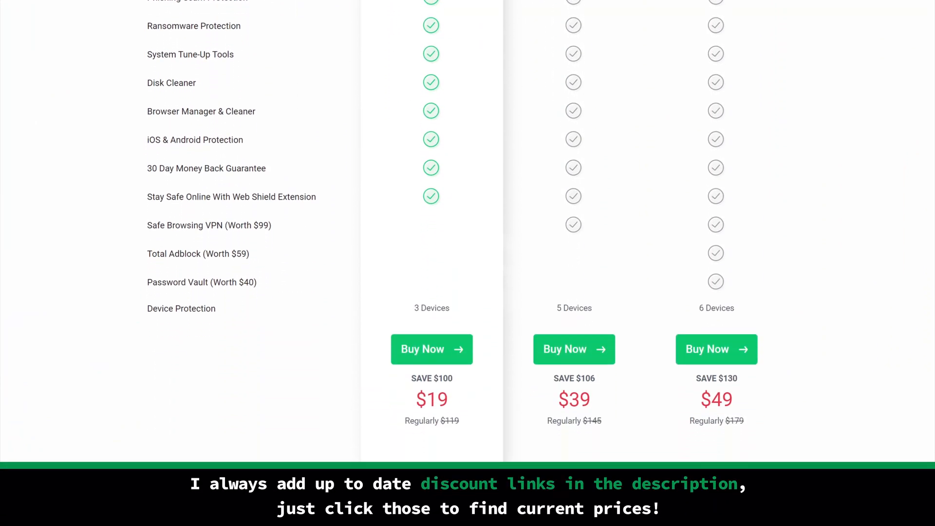
scroll("down", 3)
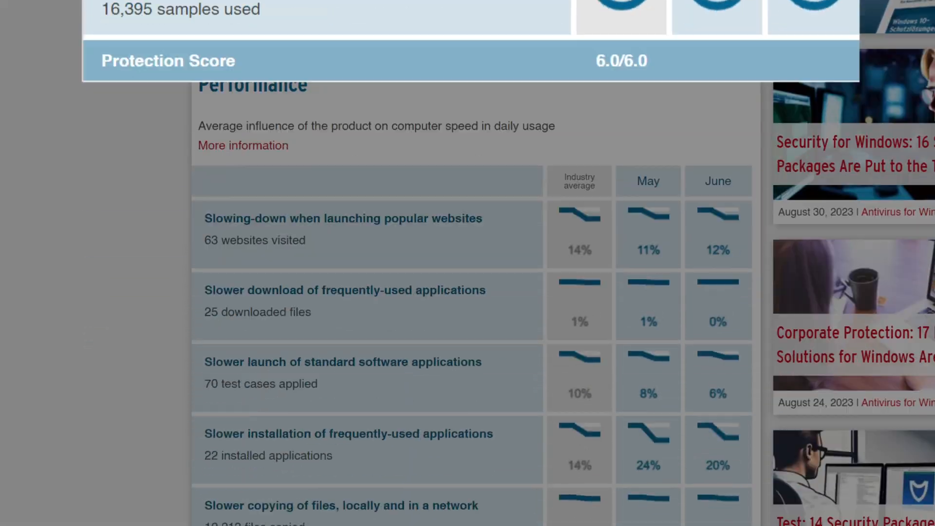
Step: Scroll the AV-TEST report to the 6.0/6.0 protection score and performance table
scroll("down", 3)
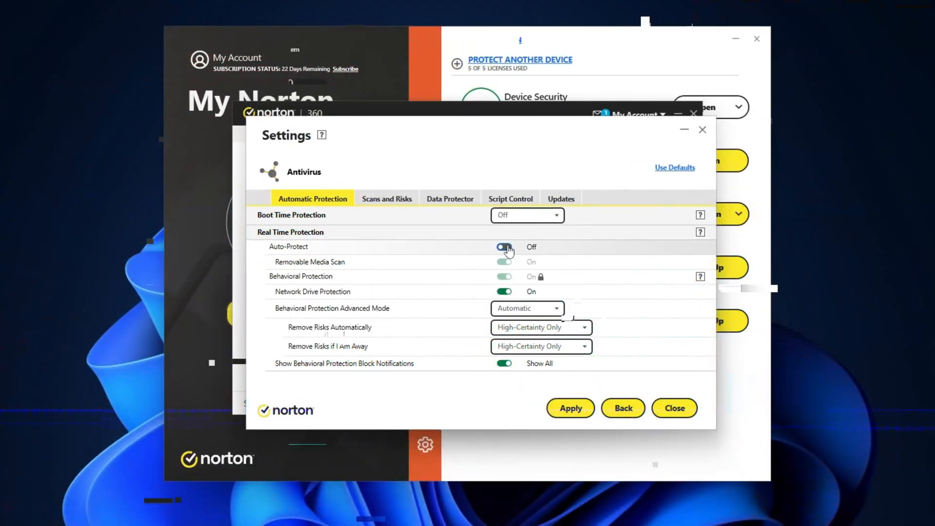
Step: Toggle Auto-Protect real-time protection in Norton 360's Automatic Protection settings
left_click(504, 246)
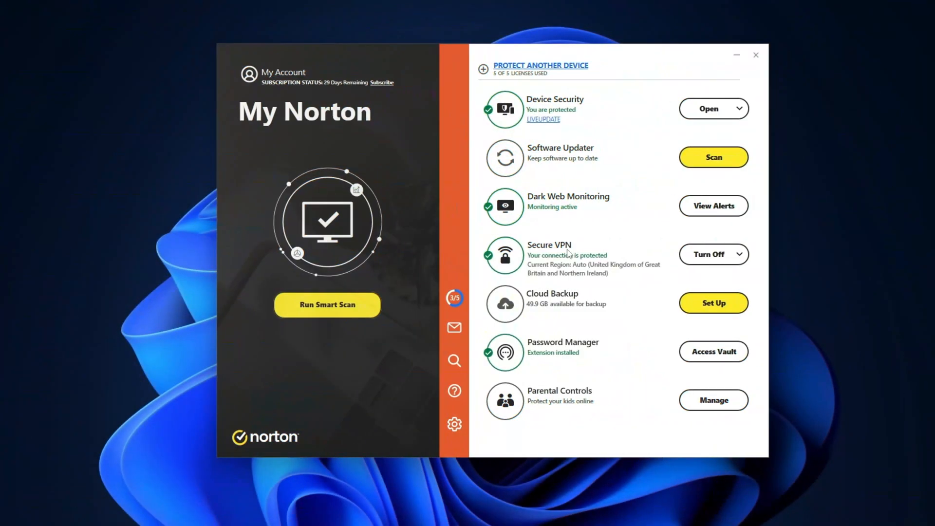
mouse_move(500, 350)
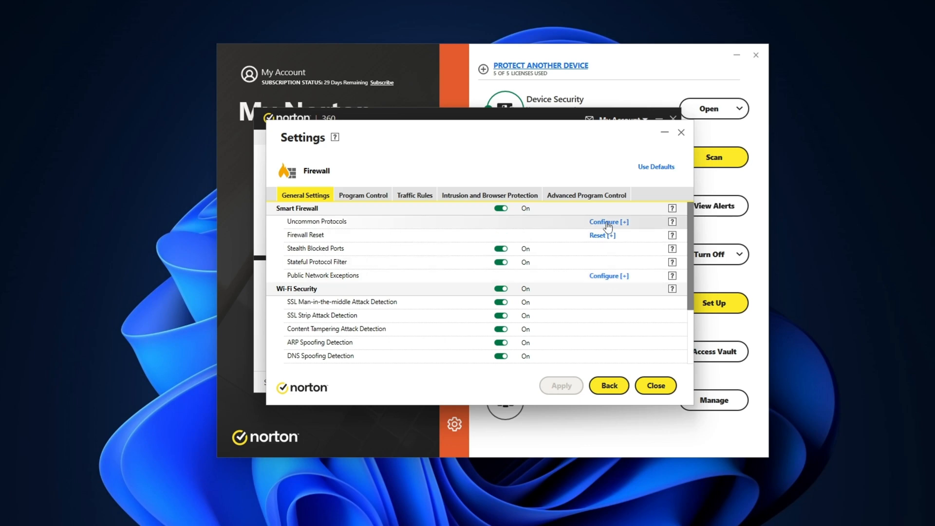
Step: Review the firewall's Uncommon Protocols list, then return to Antivirus settings with real-time protection on
left_click(608, 221)
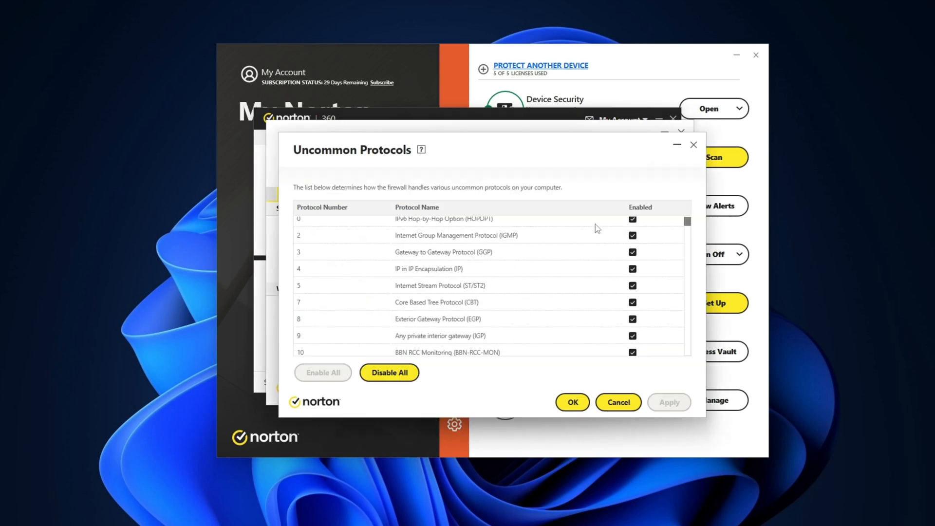
scroll("down", 3)
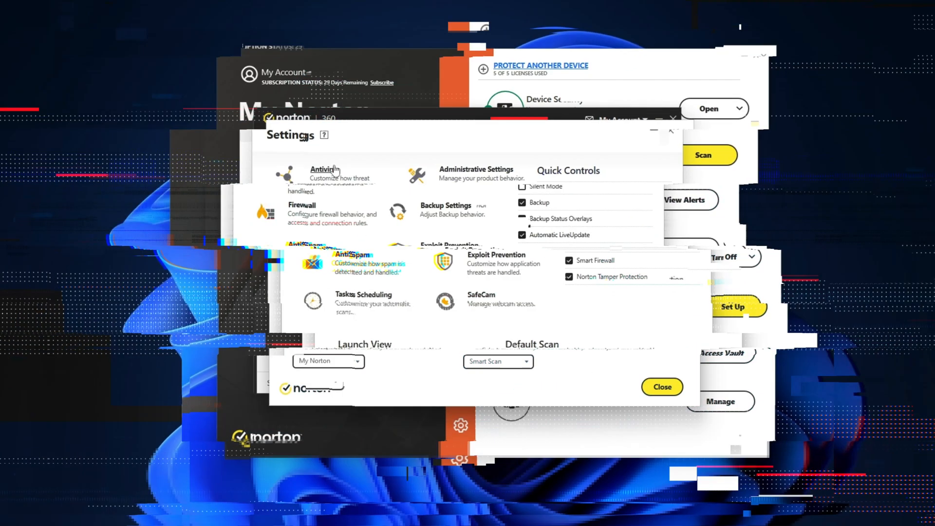
left_click(319, 170)
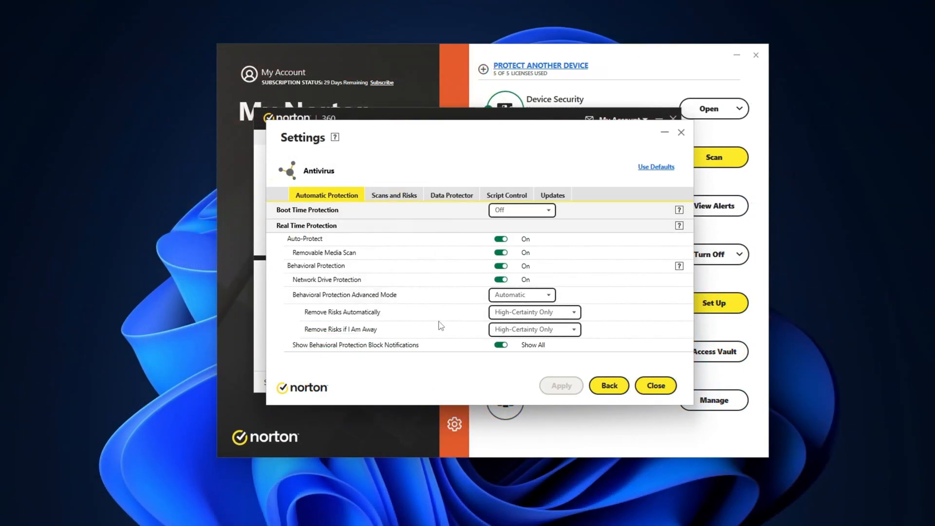
left_click(450, 195)
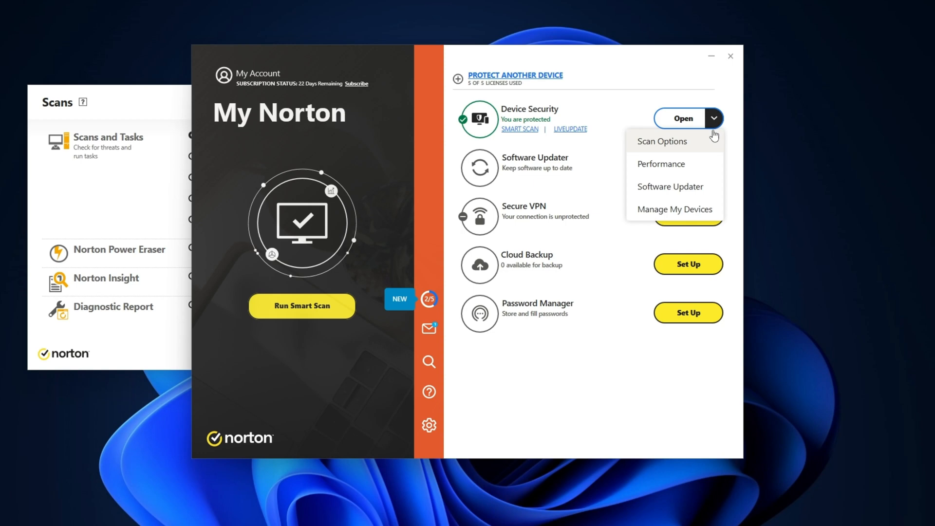
Step: Show Device Security's extra options and choose Scan Options
left_click(660, 164)
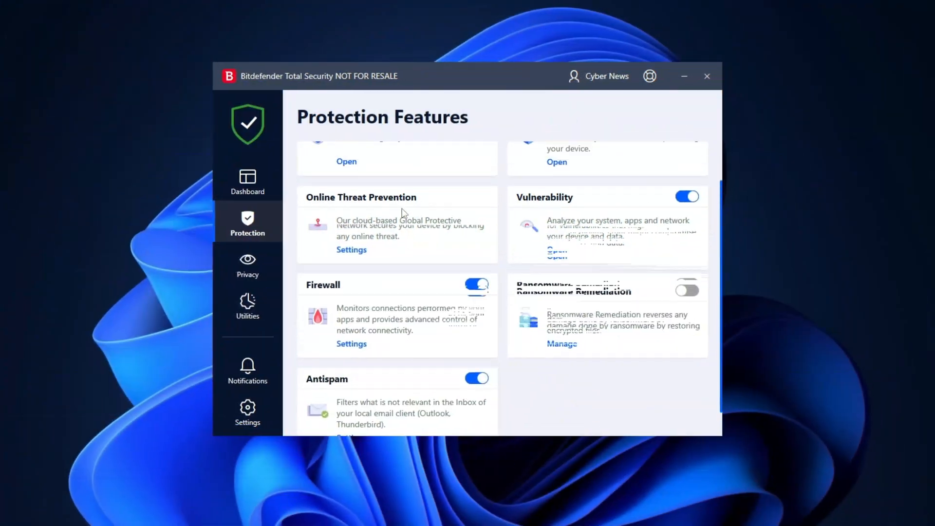
Step: Show Bitdefender's Privacy Features page from the left sidebar
left_click(247, 264)
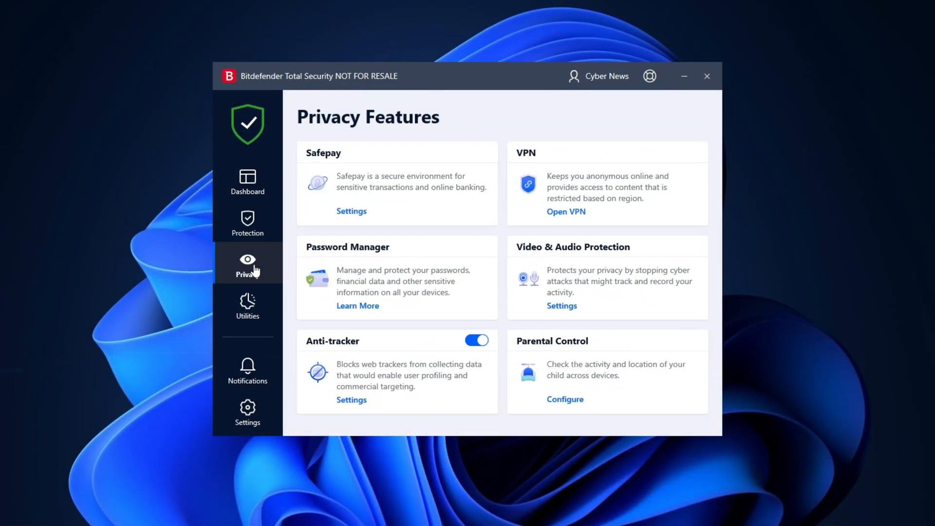